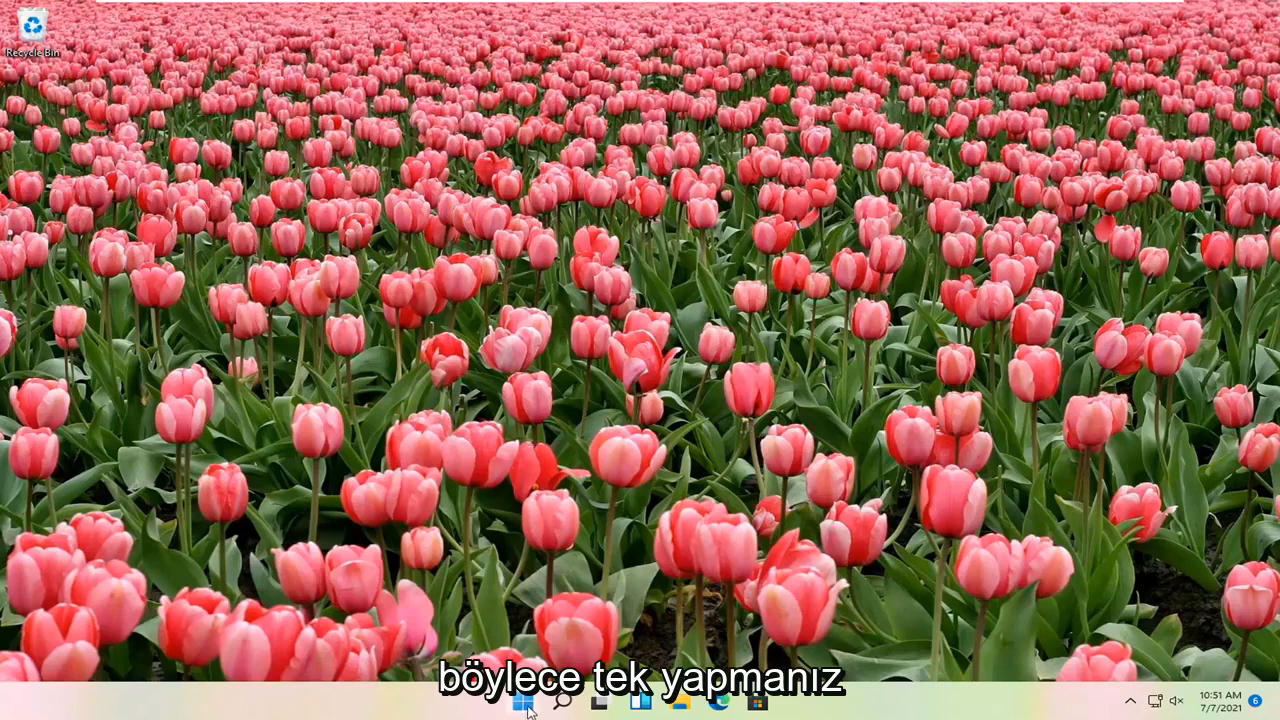
Launch Settings from the Start button's context menu, landing on System > Display.
right_click(520, 700)
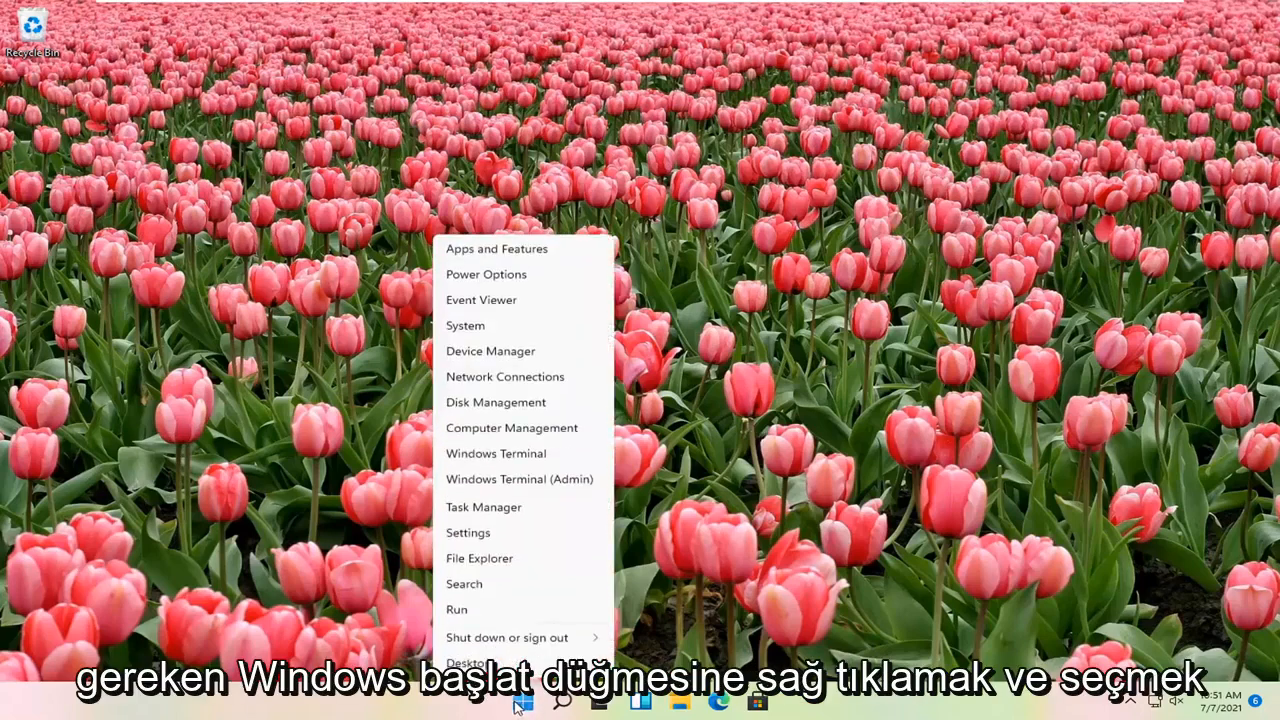
left_click(468, 532)
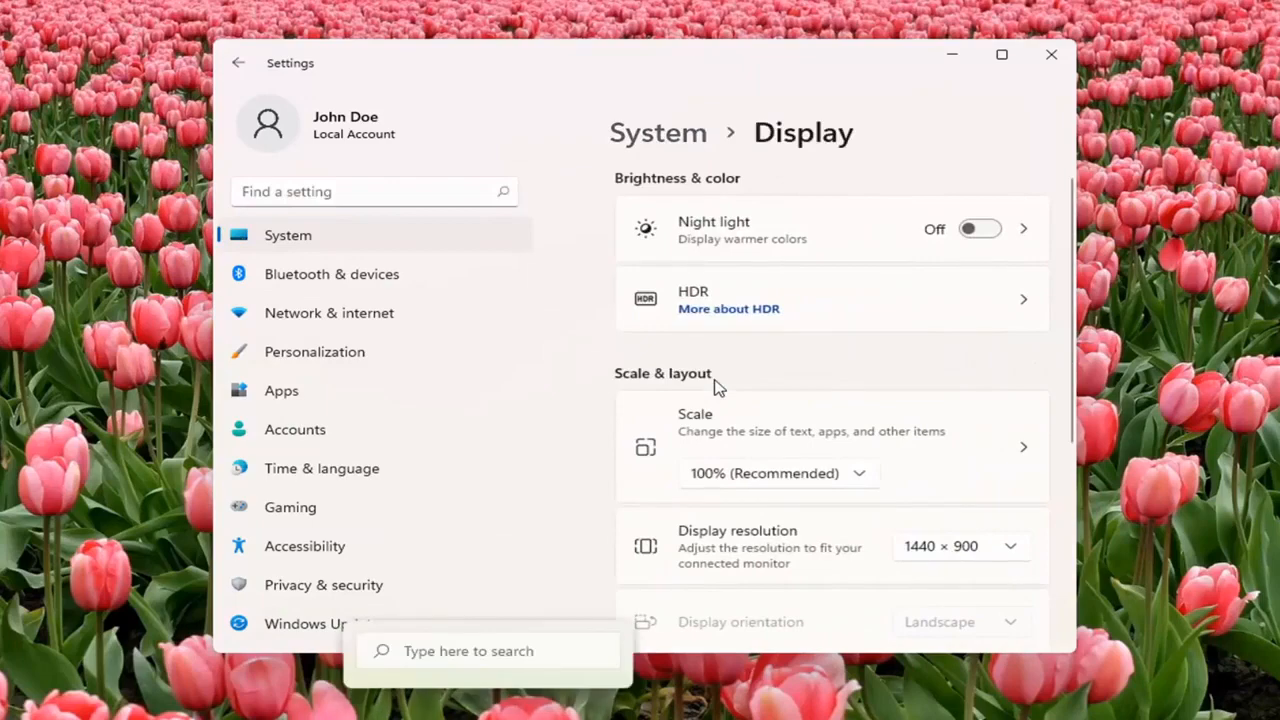
scroll("down", 3)
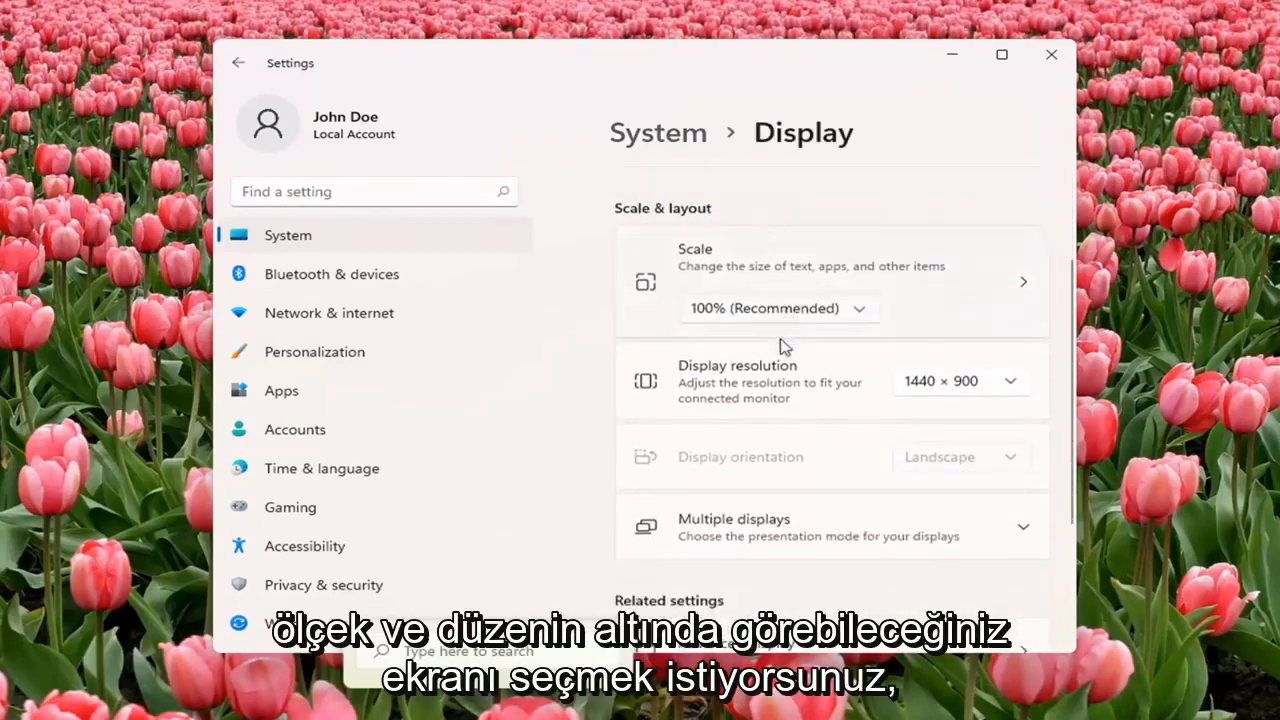
scroll("down", 3)
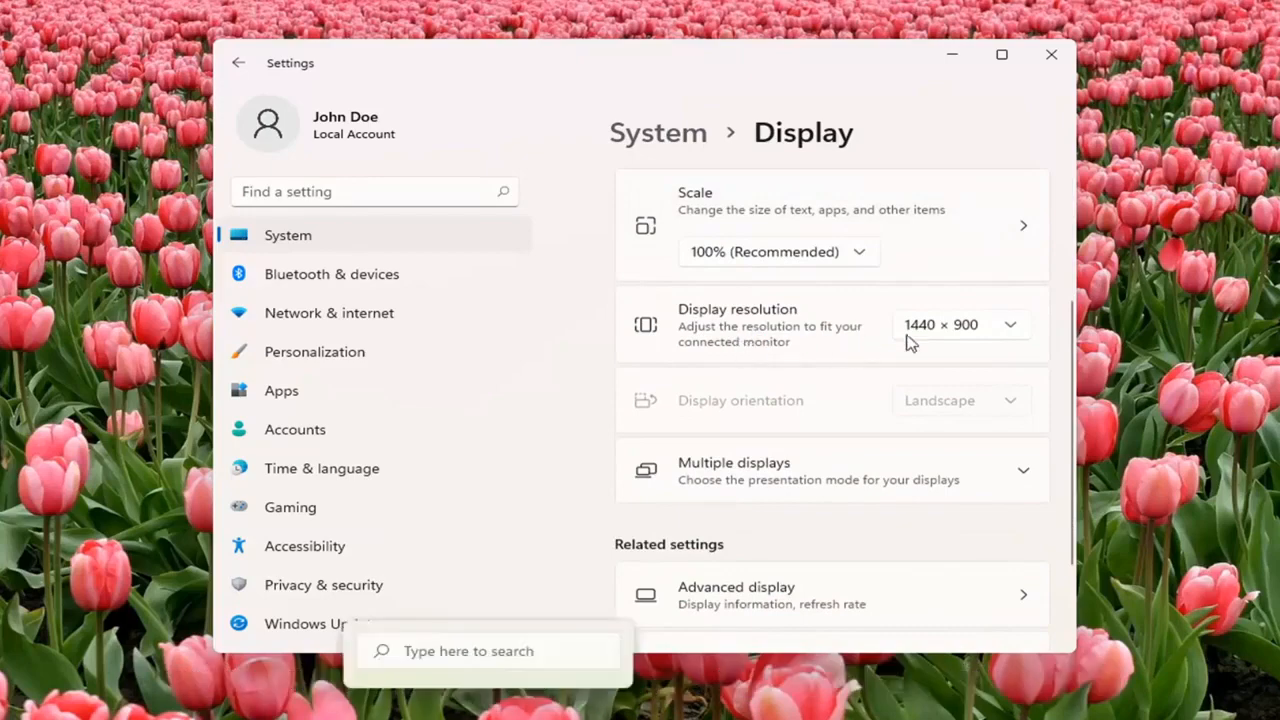
left_click(958, 324)
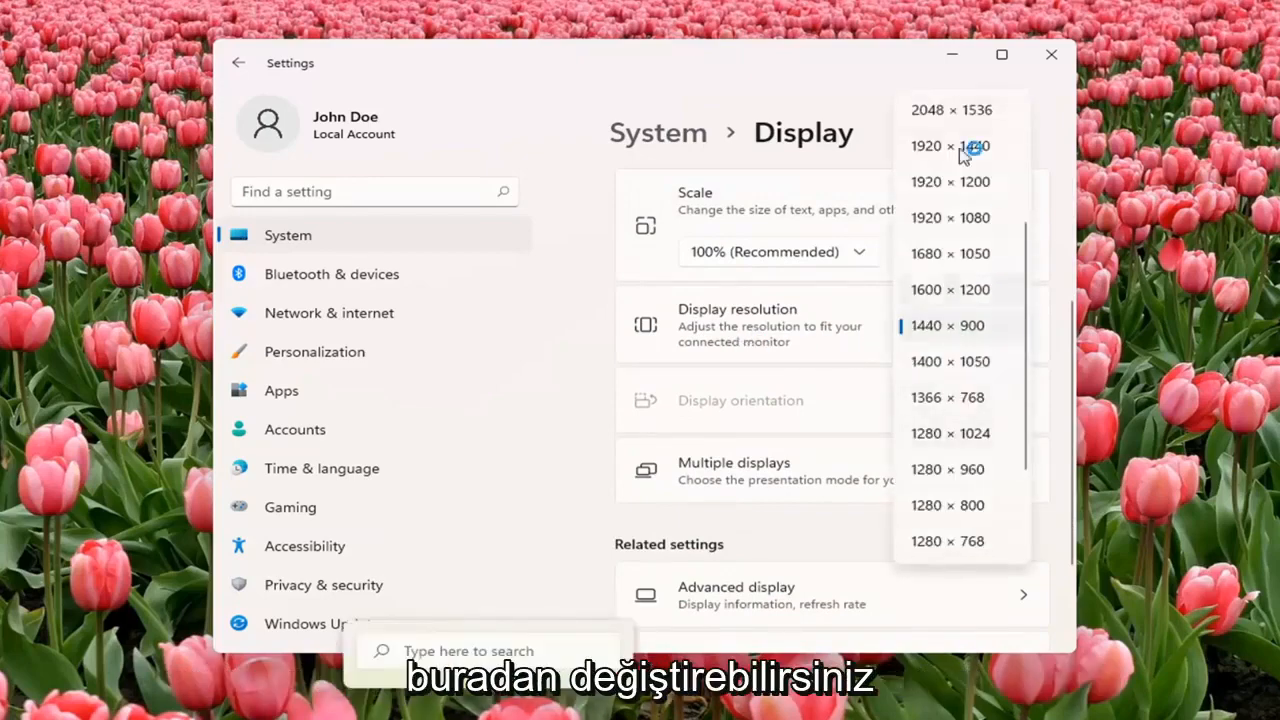
left_click(948, 146)
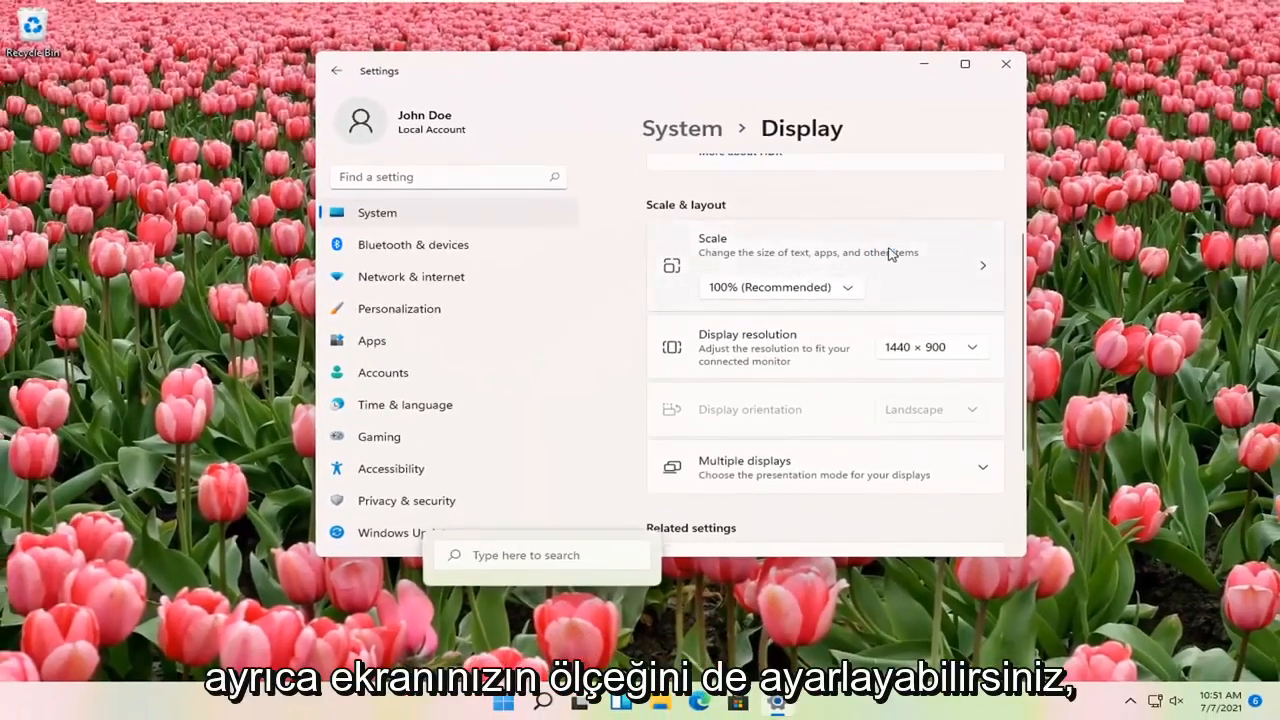
left_click(780, 288)
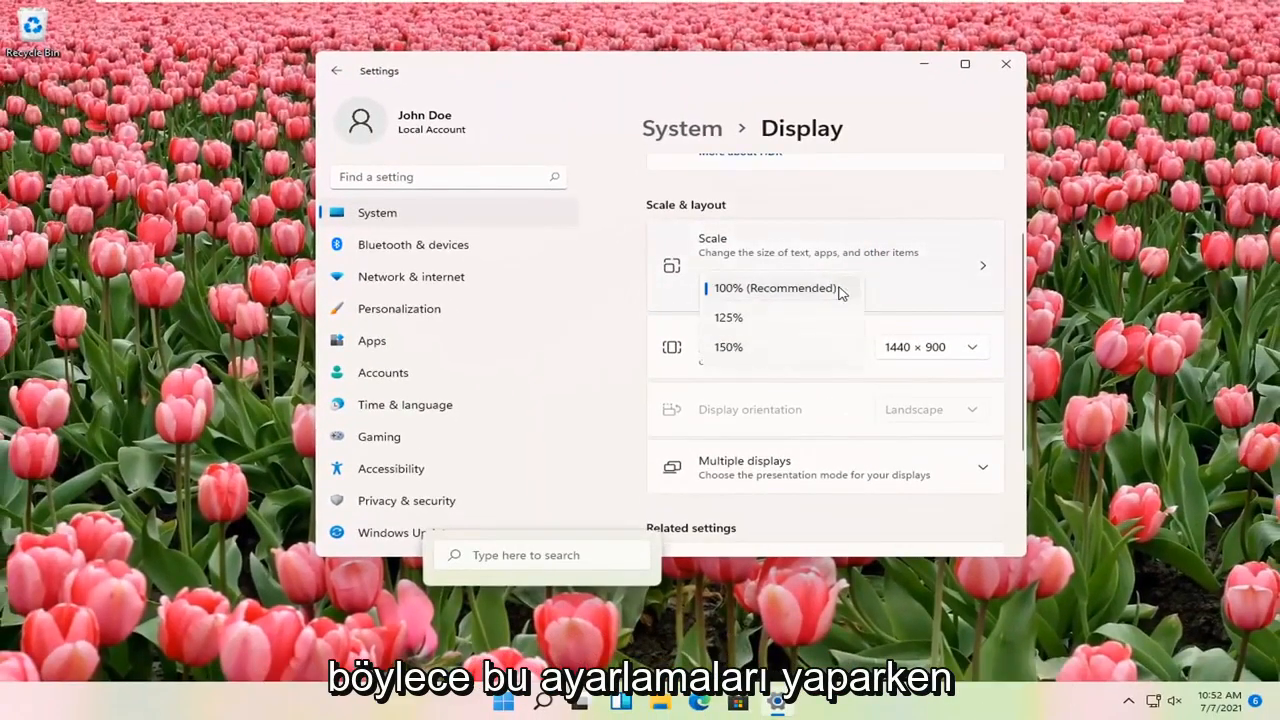
left_click(776, 288)
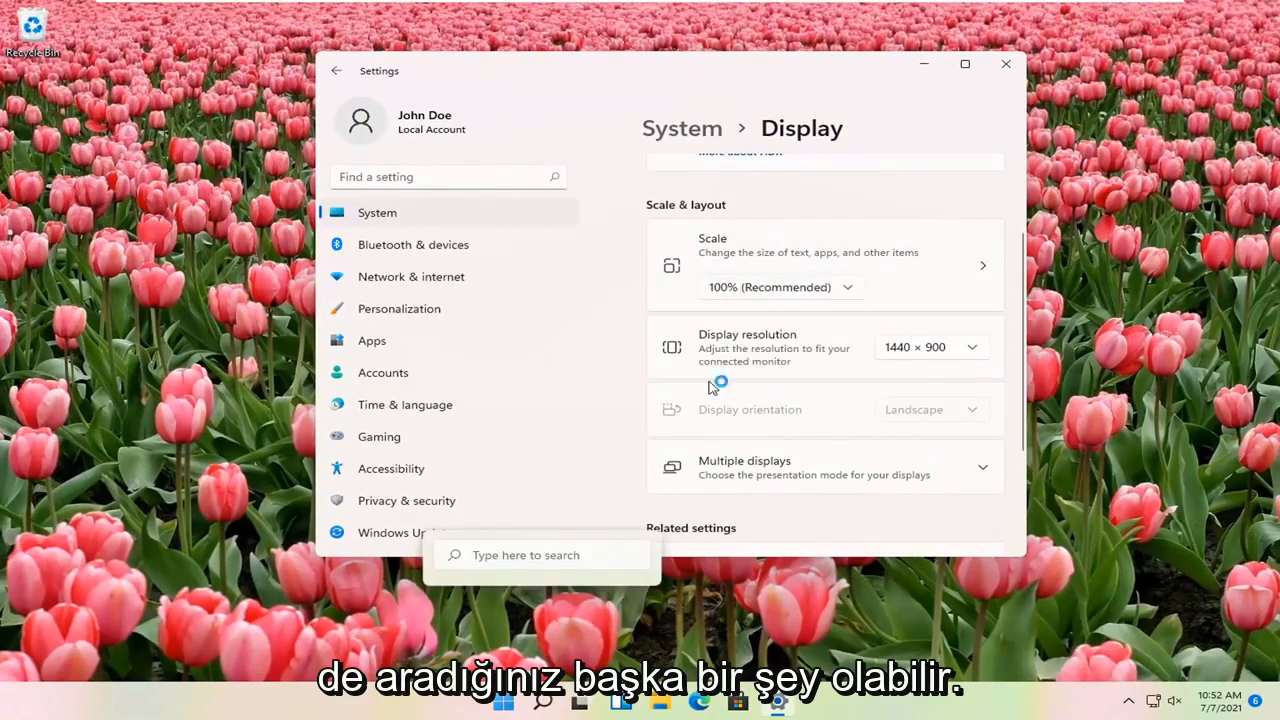